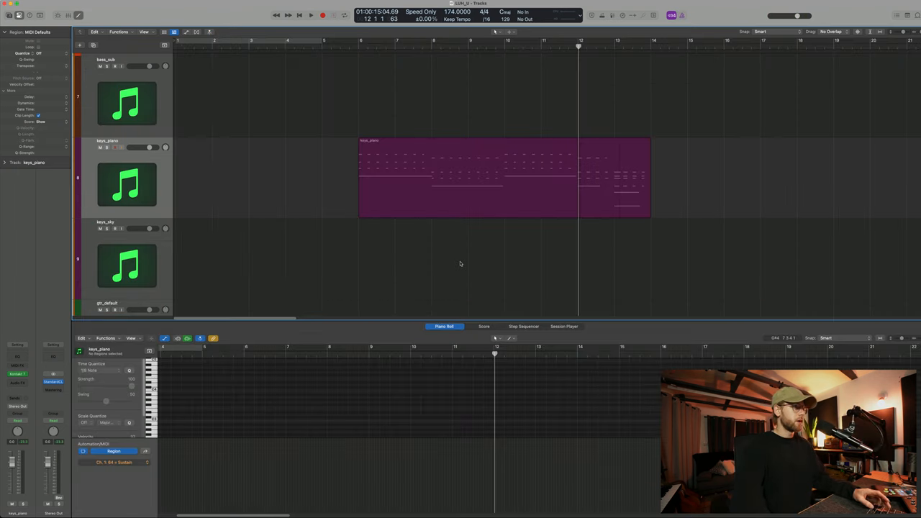
mouse_move(417, 82)
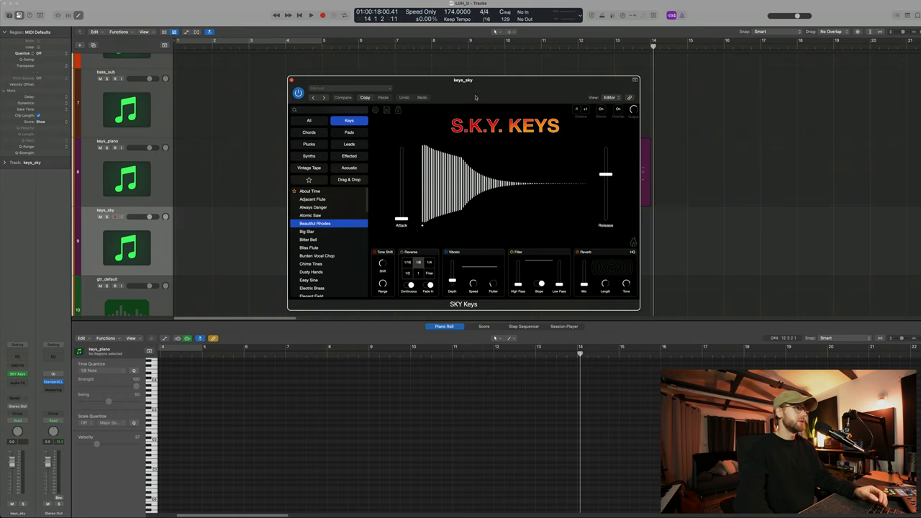
Step: Select the piano and sky keys tracks for grouping into summing stack Sum 1
left_click_drag(463, 80, 685, 176)
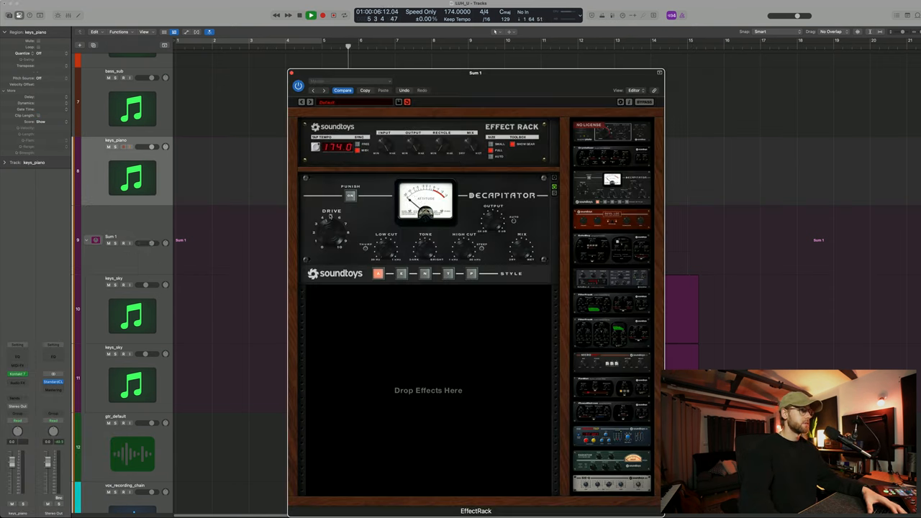
Step: Adjust Decapitator's drive and style inside the Sum 1 Effect Rack
left_click_drag(474, 72, 574, 60)
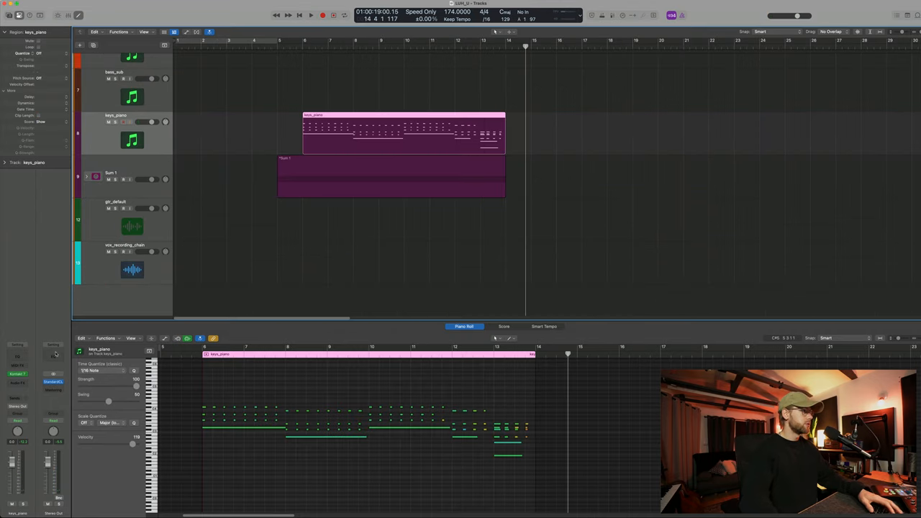
Step: Insert RC-20 Retro Color into an empty Audio FX slot on keys_piano
left_click(28, 357)
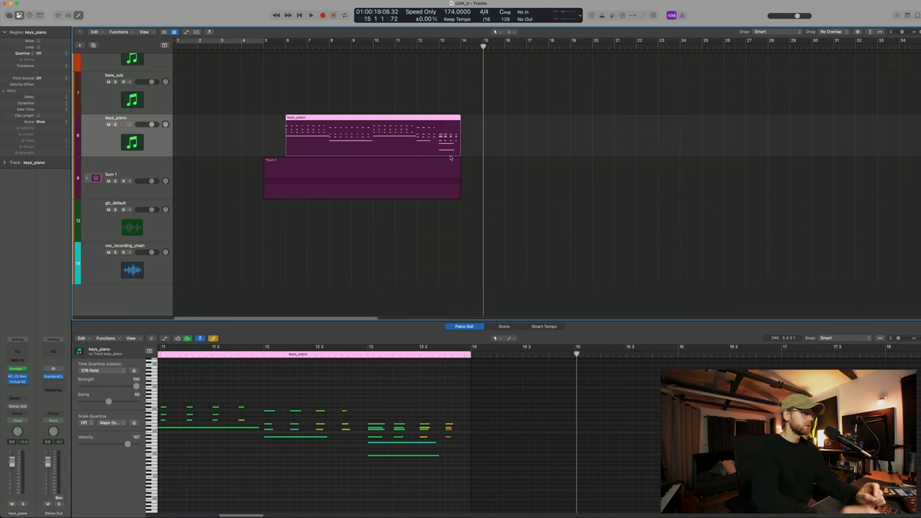
mouse_move(369, 122)
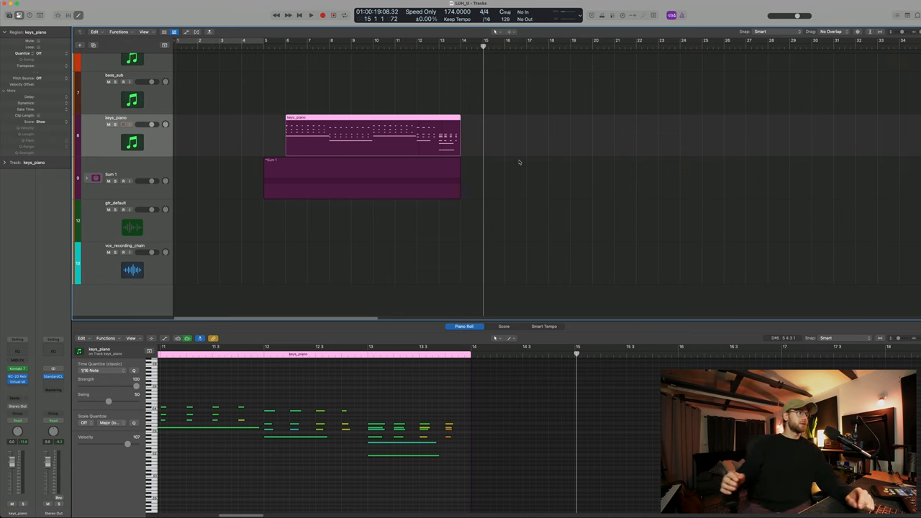
mouse_move(101, 99)
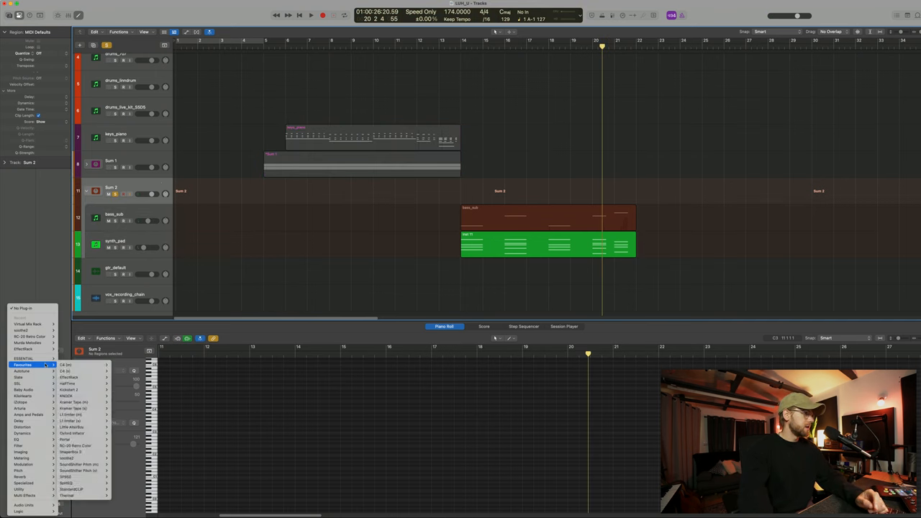
mouse_move(76, 445)
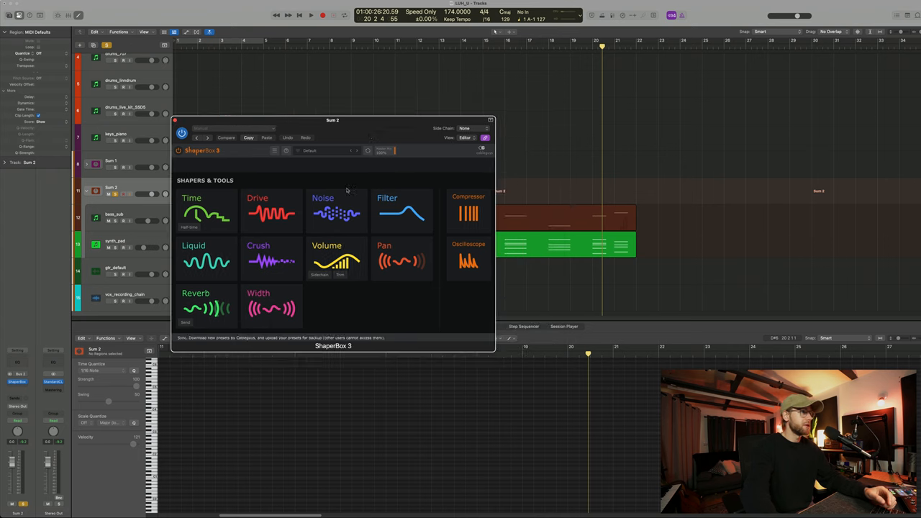
Step: Add Noise, Drive and Reverb shapers in ShaperBox 3, setting reverb to Character Gated 2
left_click(323, 212)
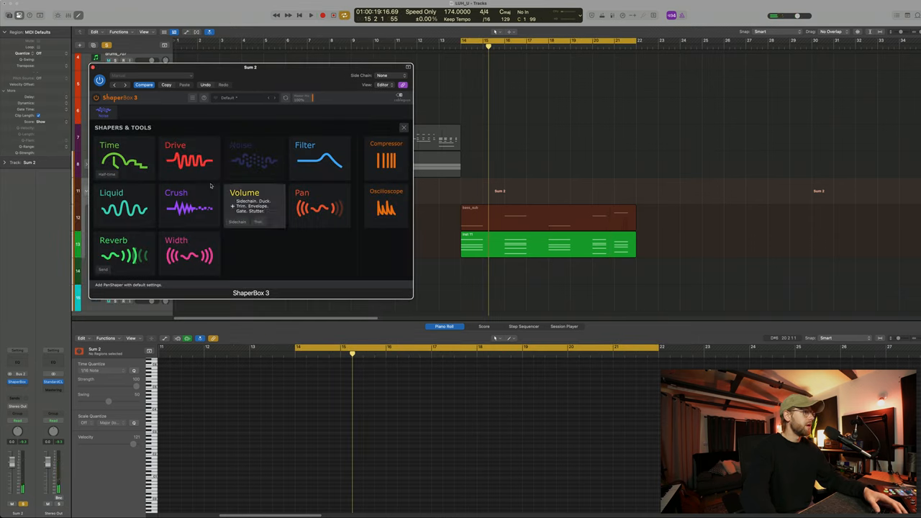
left_click(189, 158)
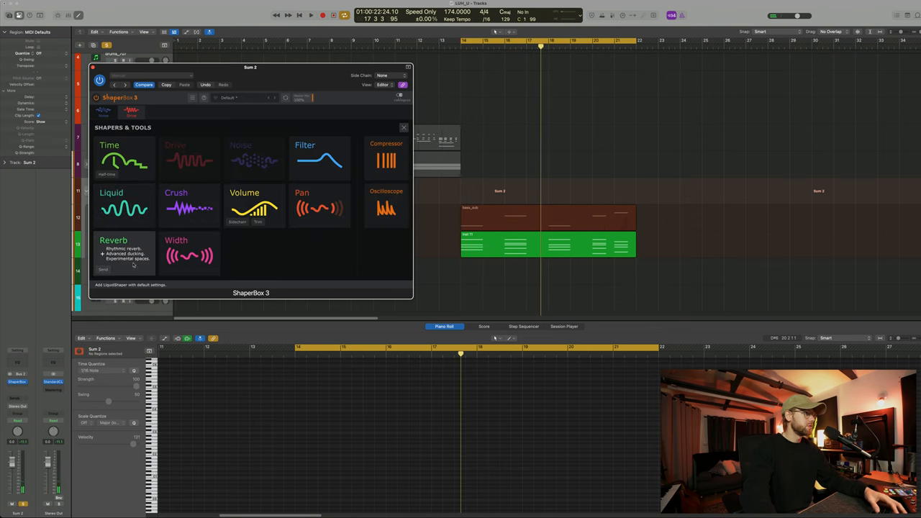
left_click(123, 252)
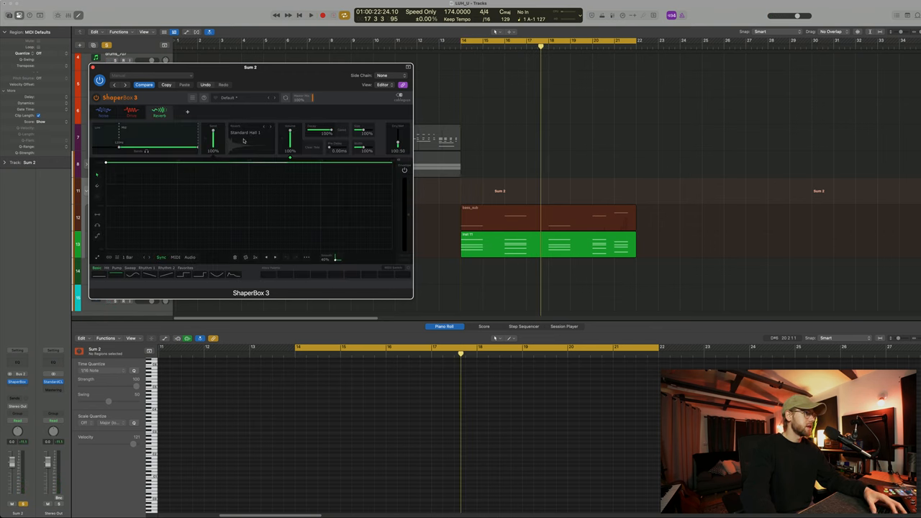
left_click(245, 132)
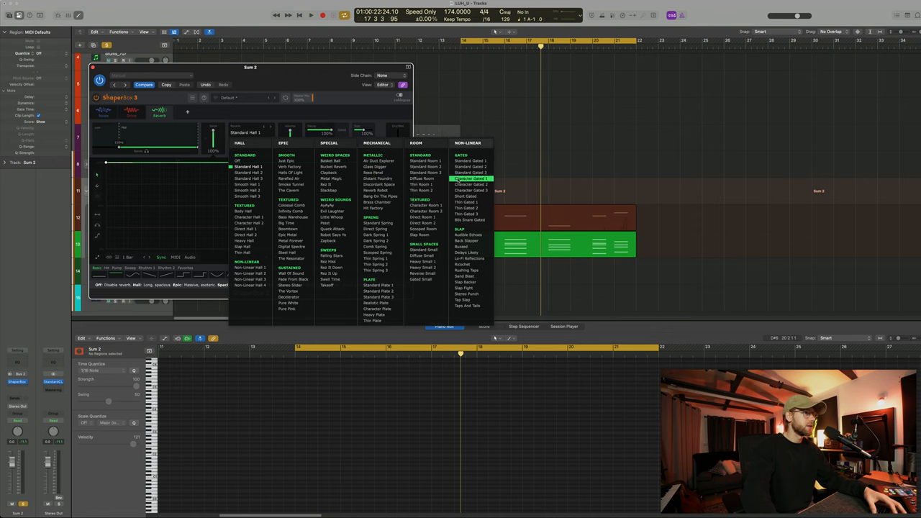
left_click(249, 216)
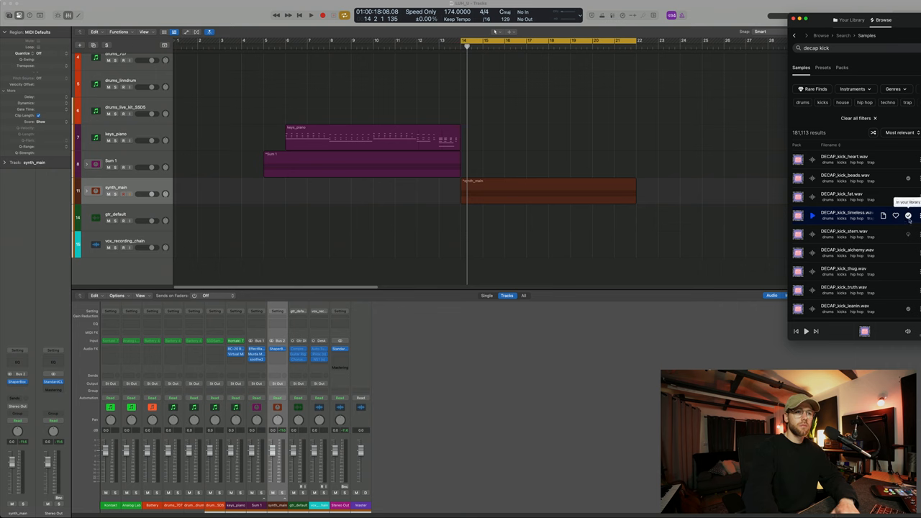
Step: Drag DECAP_kick_timeless.wav from Splice into the arrangement and position it at bar 14
left_click_drag(845, 215, 476, 249)
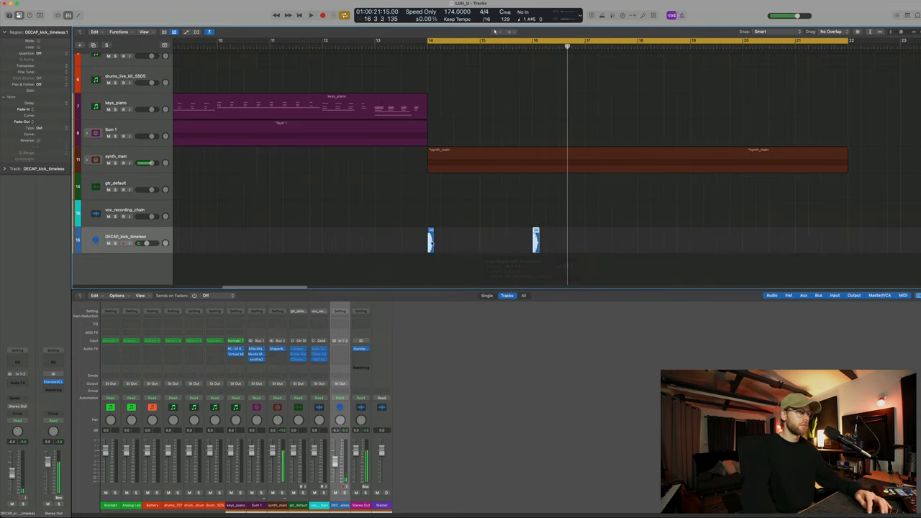
left_click_drag(429, 239, 584, 240)
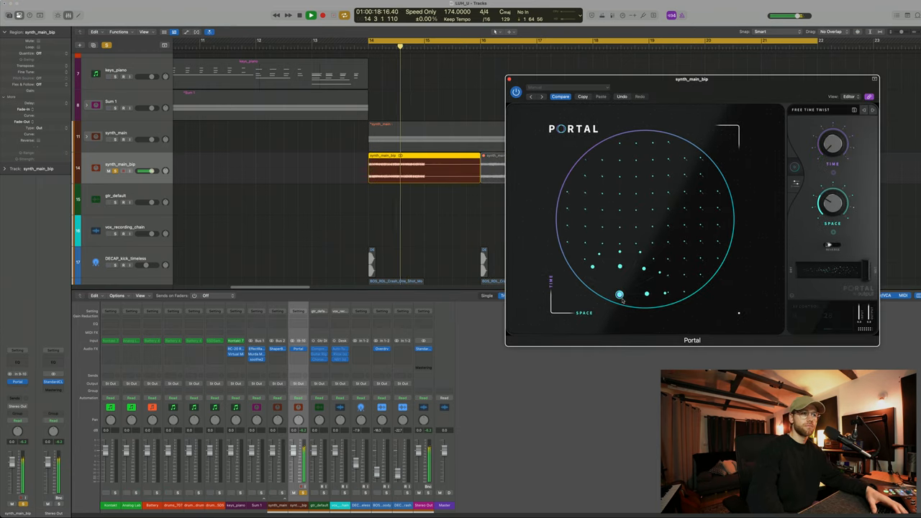
Step: Move Portal's XY point to reshape the synth_main_bip's granular time and space
left_click_drag(620, 294, 695, 220)
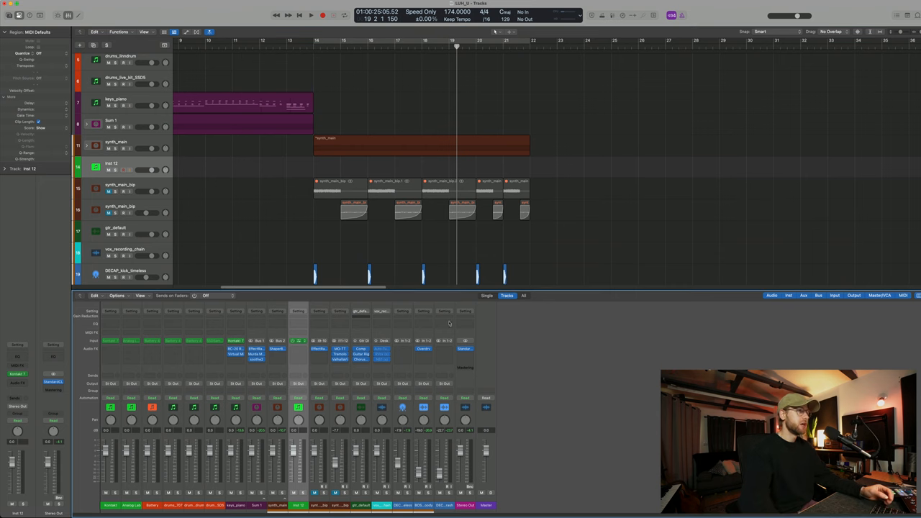
mouse_move(624, 209)
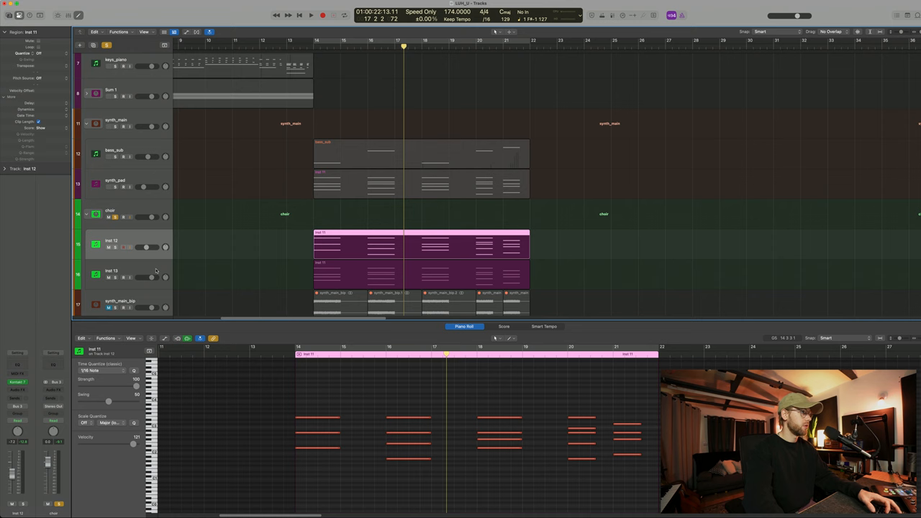
Step: Select the choir track to reach its Inf EQ insert
left_click(112, 274)
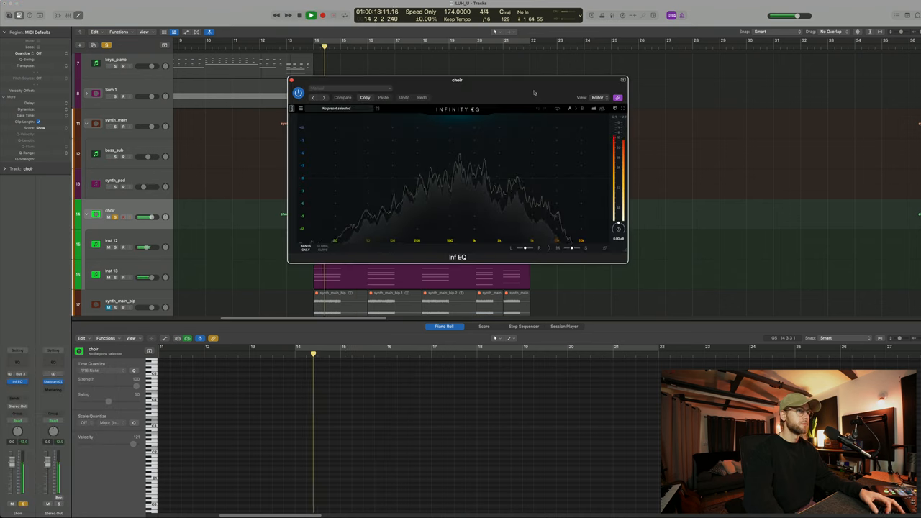
Step: Add Infinity EQ bands dipping the choir mids around 1 kHz and gently boosting the highs
left_click_drag(457, 80, 618, 103)
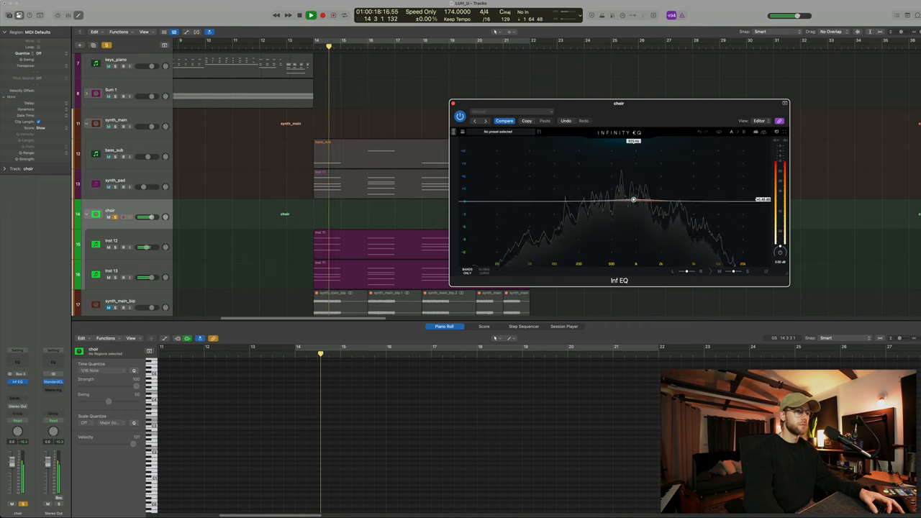
left_click_drag(633, 199, 624, 211)
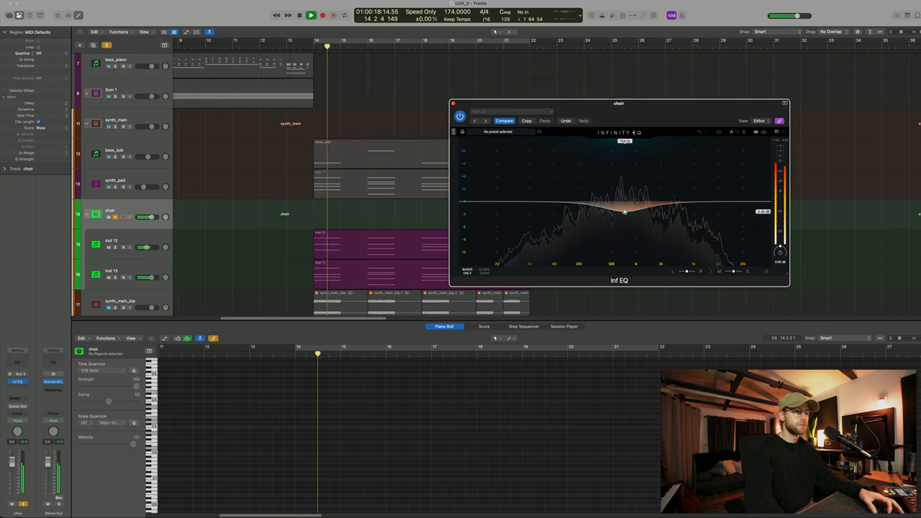
left_click_drag(625, 211, 693, 192)
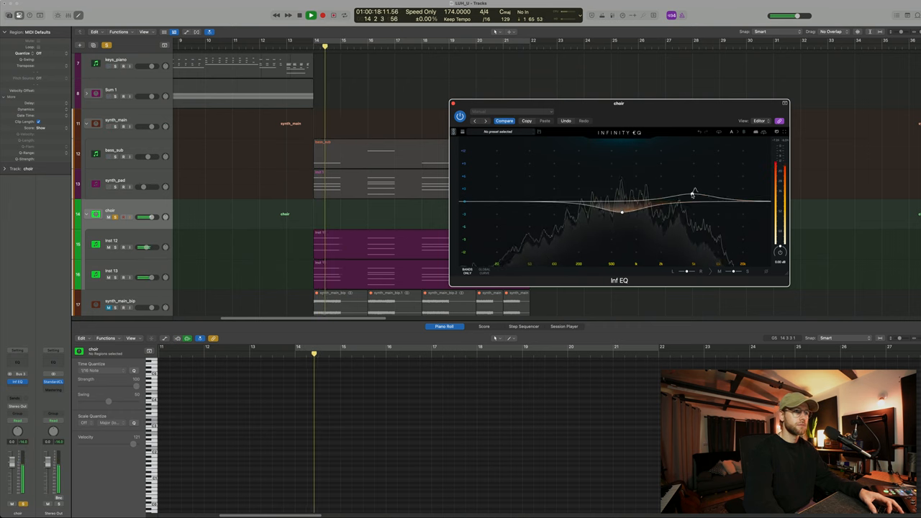
left_click_drag(692, 193, 705, 193)
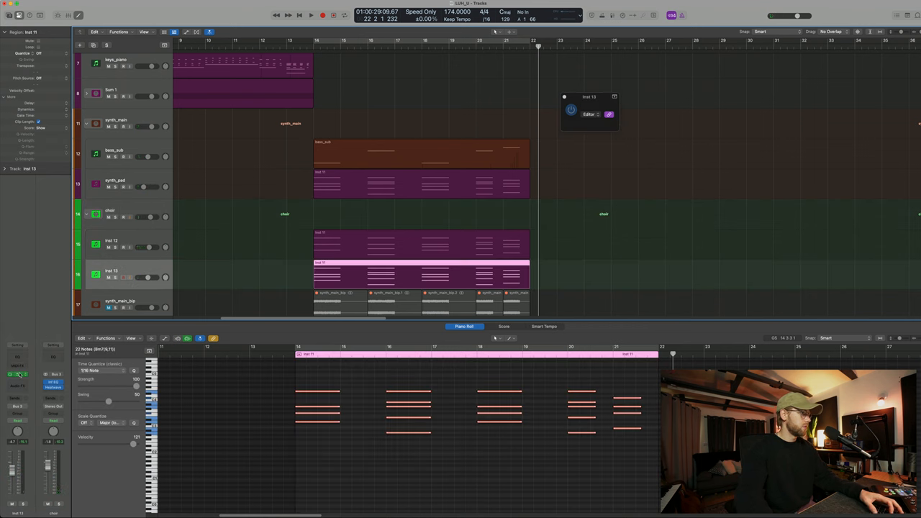
Step: Open the Rev INTENSITY insert slot on the choir channel strip
left_click(588, 114)
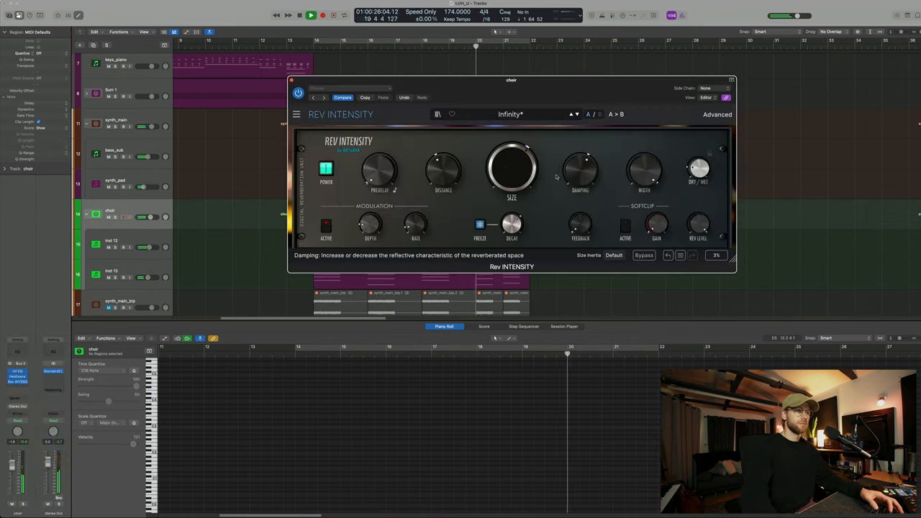
Step: Enlarge the Rev Intensity room size and adjust its decay
left_click_drag(510, 223, 511, 209)
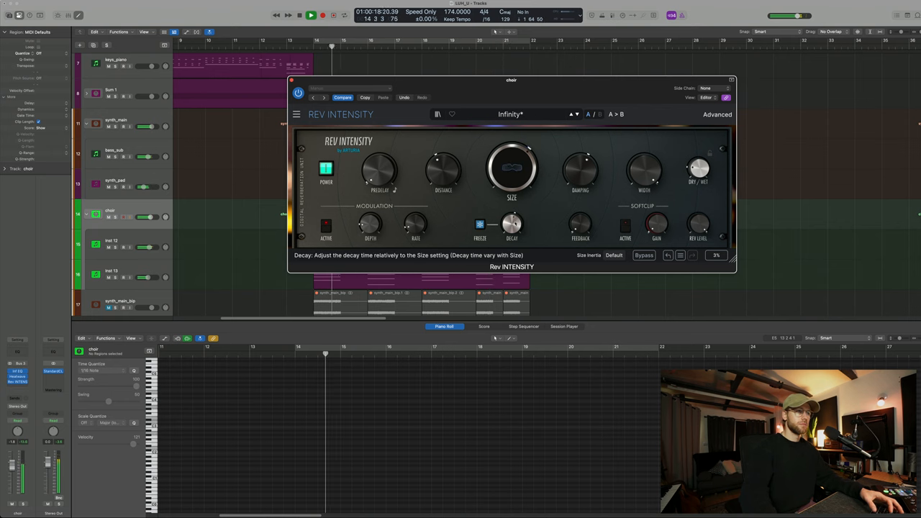
left_click(291, 79)
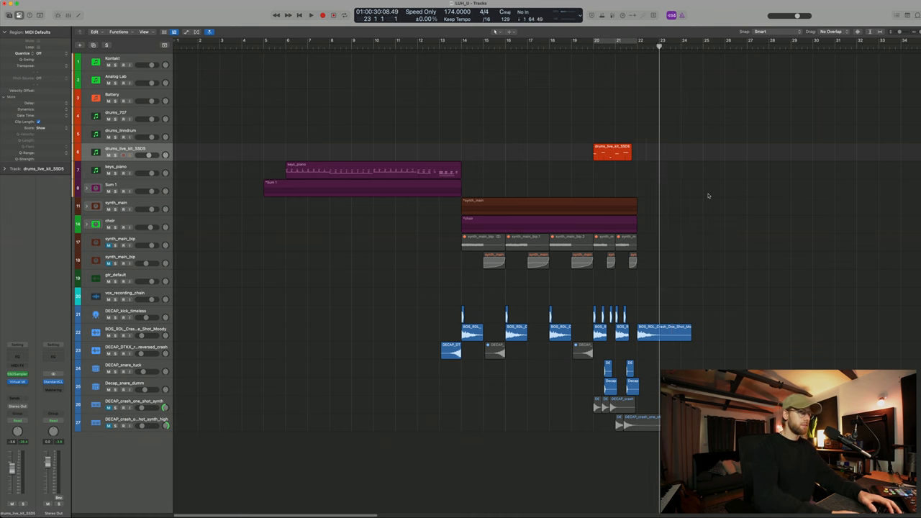
Step: Copy the keys_piano region to bar 22 and set the cycle to bars 22–30
left_click(311, 15)
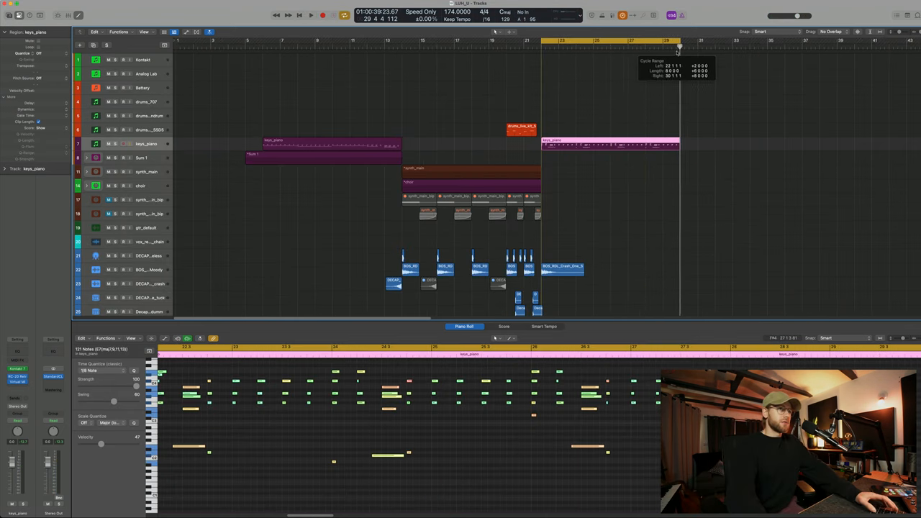
left_click(311, 15)
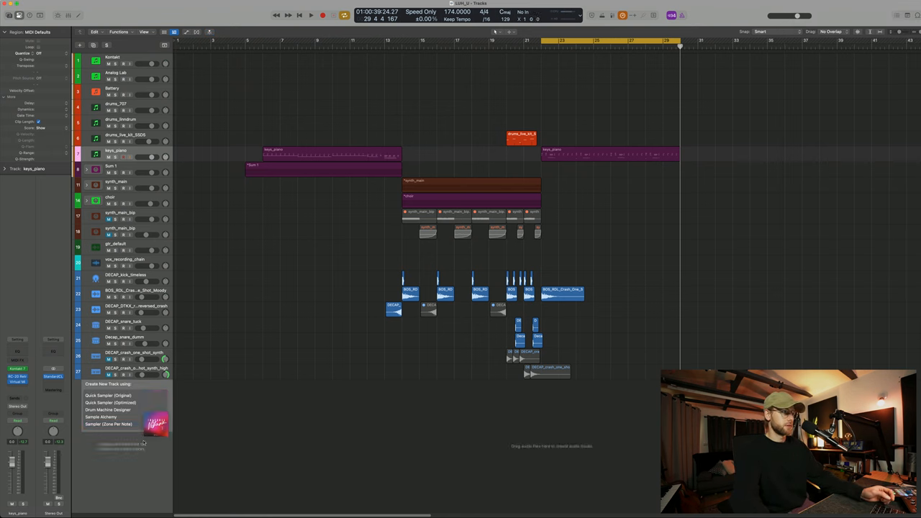
mouse_move(110, 402)
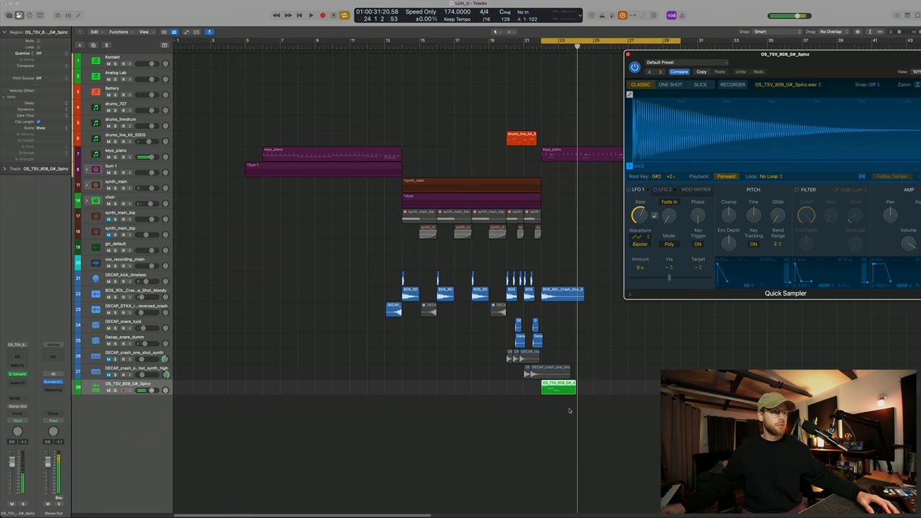
Step: Create a Quick Sampler (Original) track from the OS_TSV_808_G#_Spinz sample
left_click(311, 16)
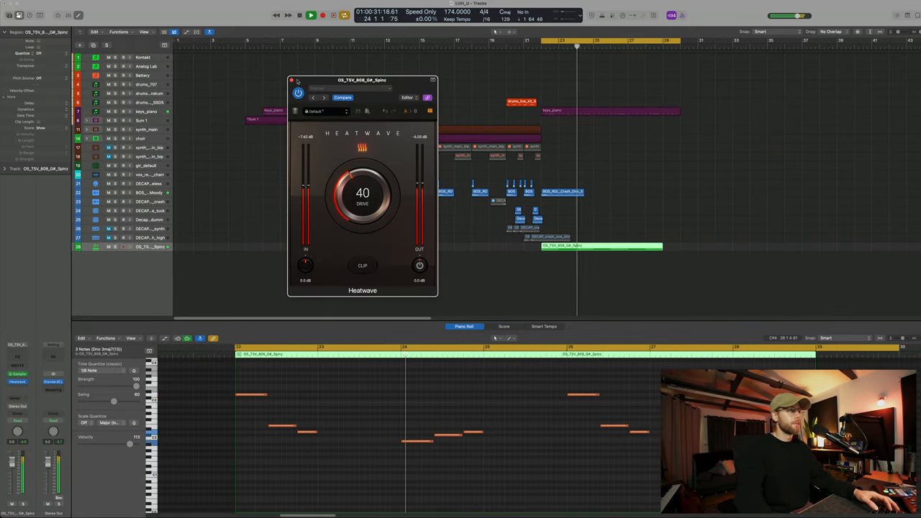
Step: Close the 808's Heatwave saturation window after setting Drive to 40
left_click(291, 80)
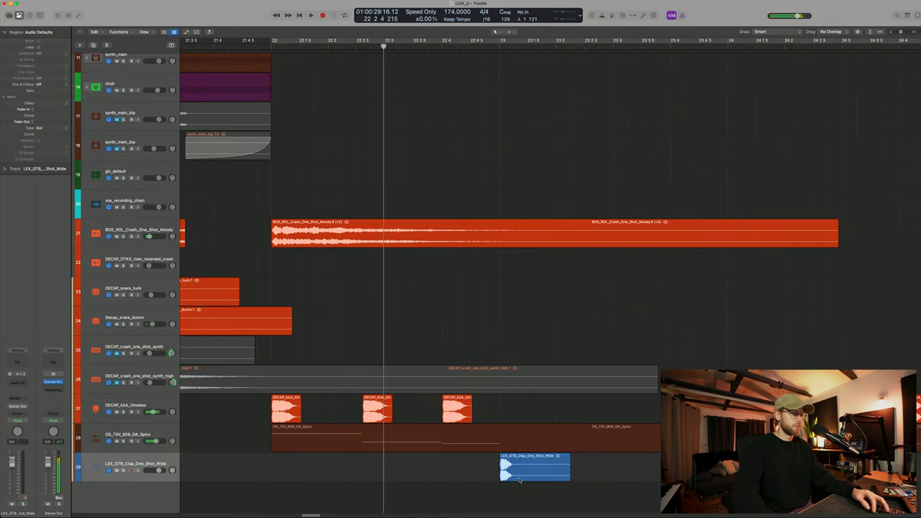
Step: Position the LEX_GTB_Clap_One_Shot_Wide region on beat 3 of bar 22
left_click_drag(533, 467, 421, 467)
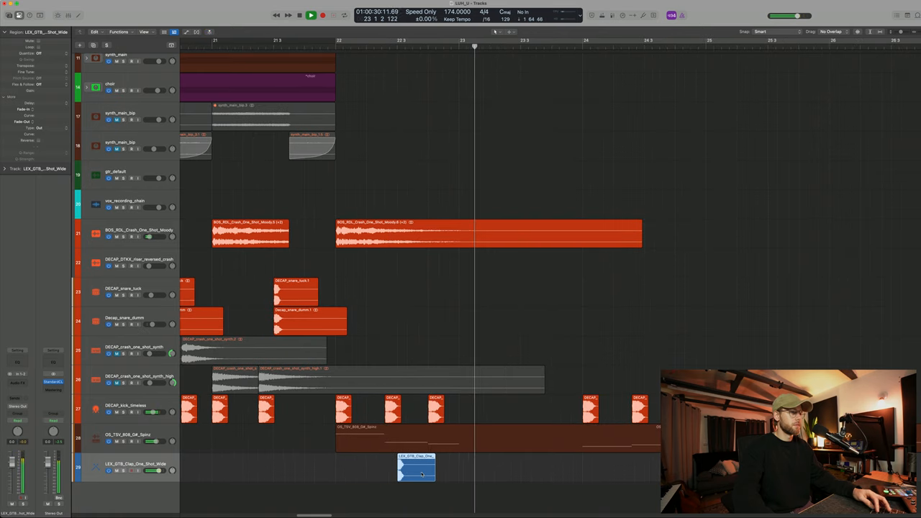
left_click_drag(416, 467, 539, 468)
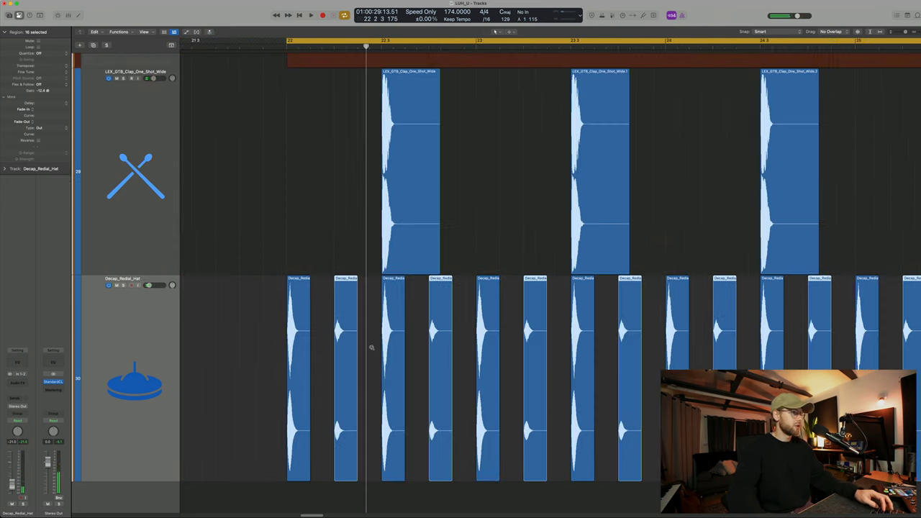
Step: Build a One Shot OS_HT_hihat_junker sampler track named 'hats' with a MIDI region
left_click(311, 15)
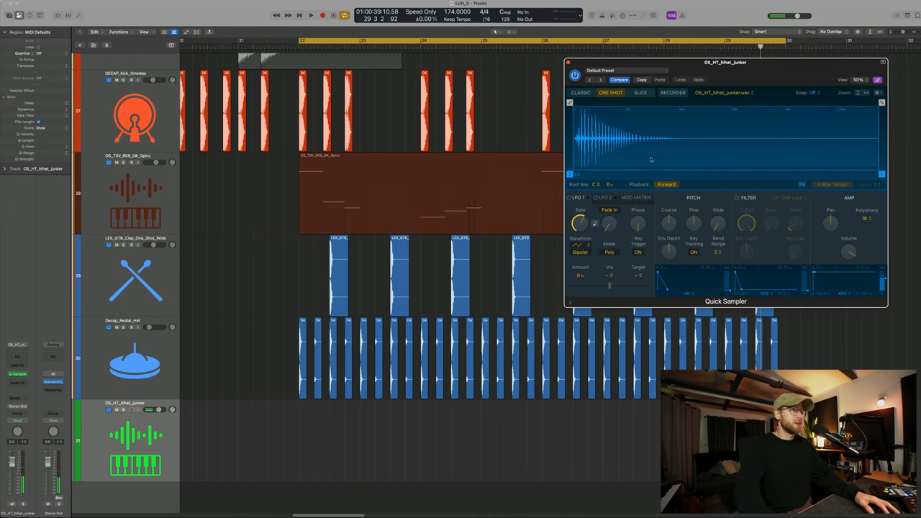
left_click(311, 16)
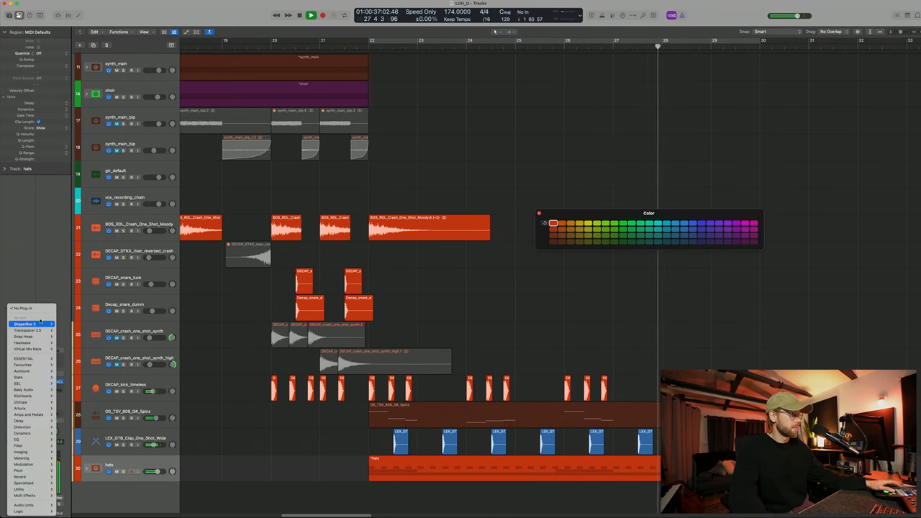
Step: Open the Sum 1 stack's keys_sky regions from bar 29 in the Piano Roll
left_click(25, 323)
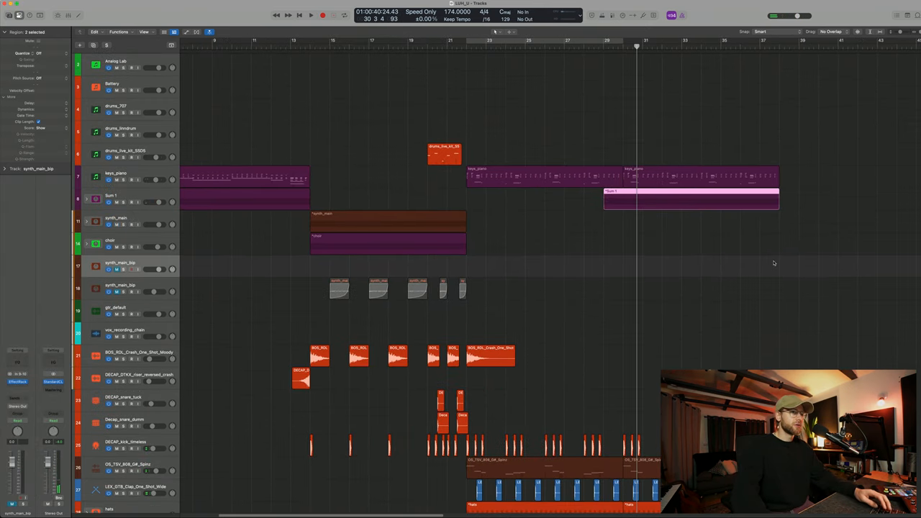
scroll("right", 3)
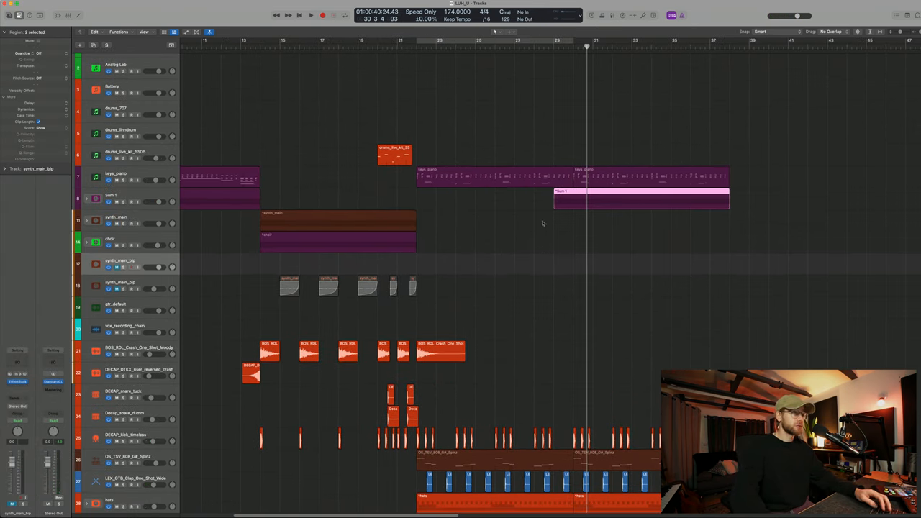
mouse_move(615, 310)
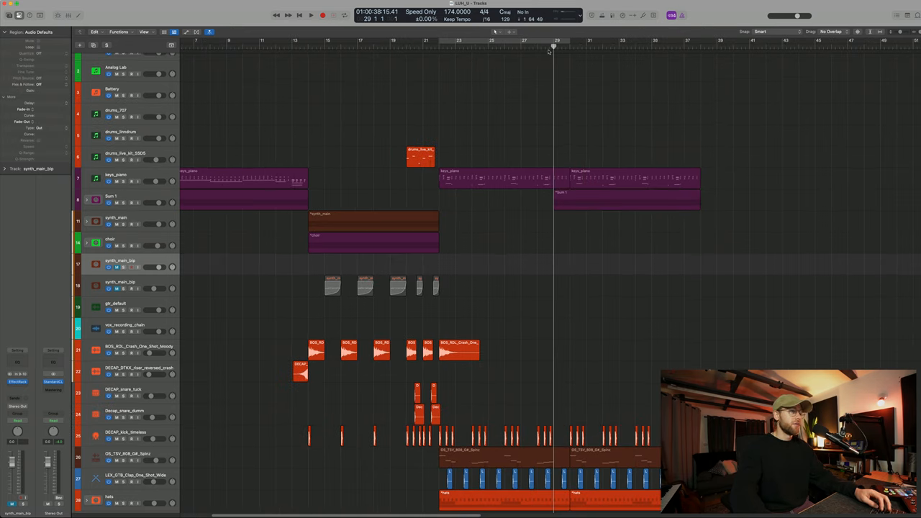
left_click(311, 14)
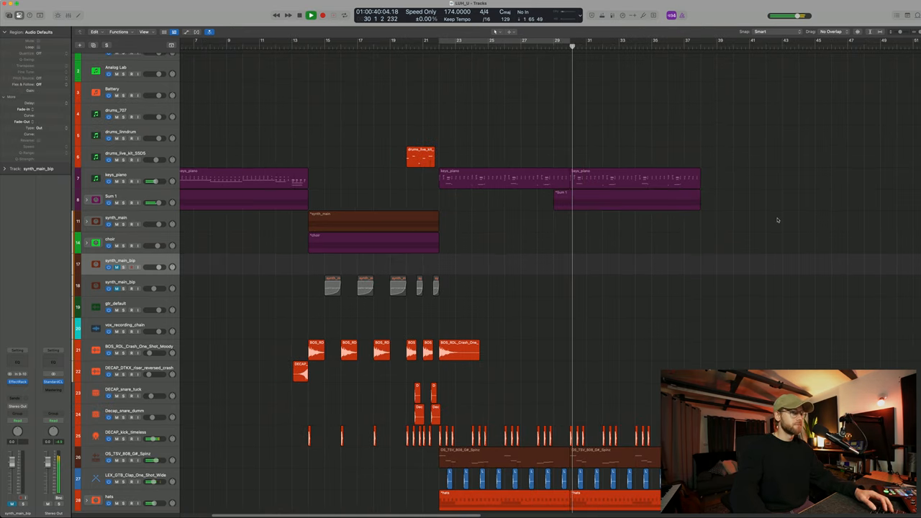
scroll("down", 3)
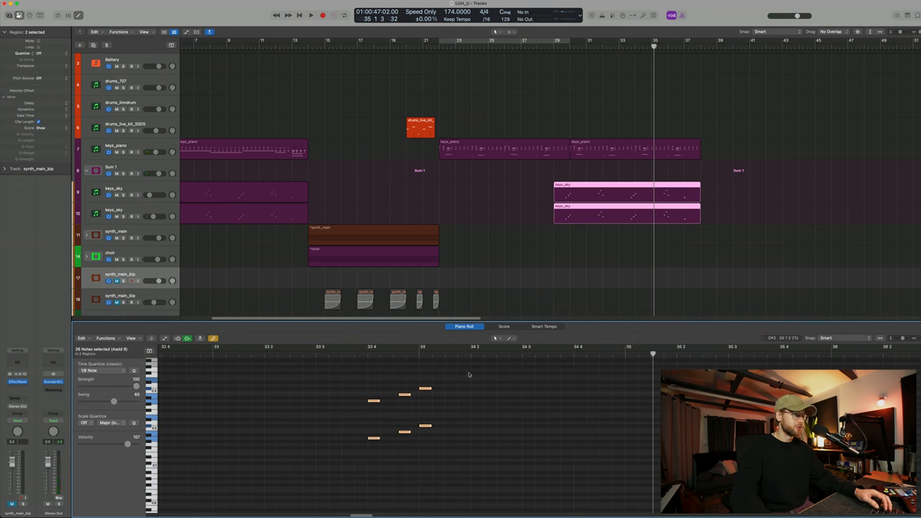
Step: Edit the keys_sky chord notes and record an Inst 17 region from bar 37
left_click(311, 15)
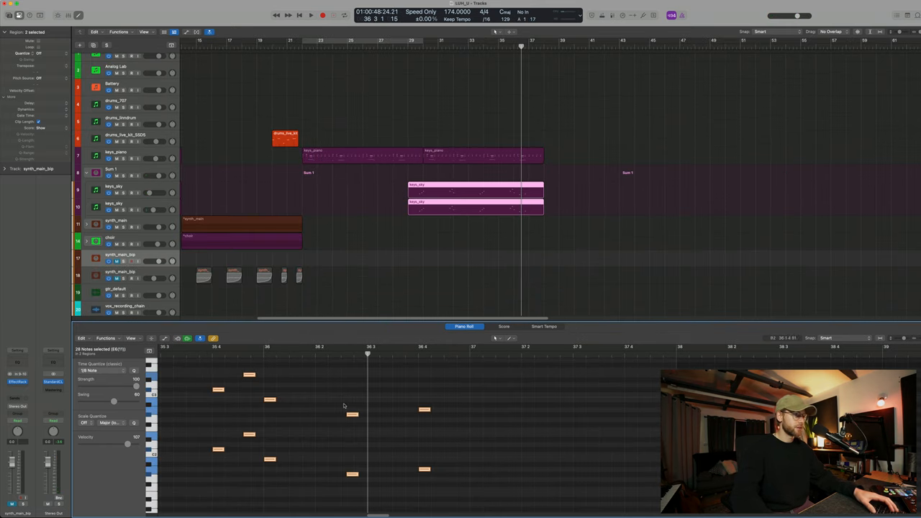
left_click(311, 15)
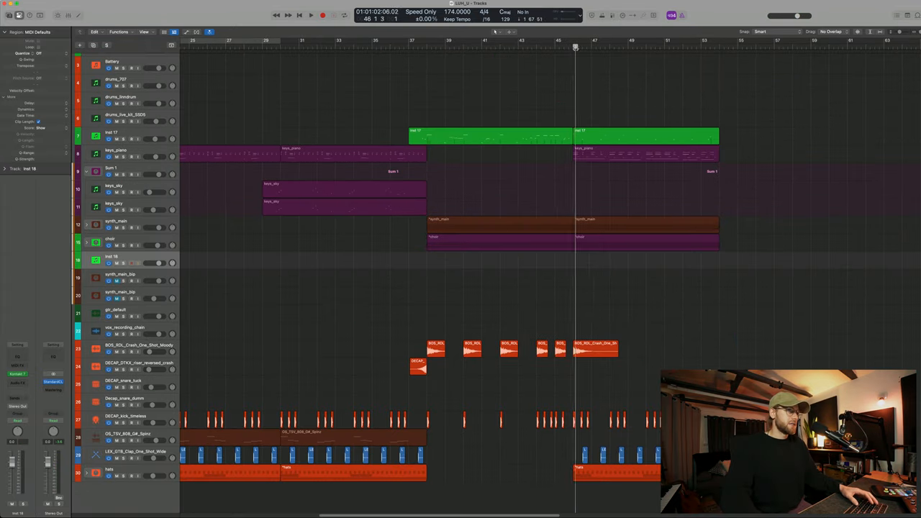
Step: Record an Inst 18 region over bars 45–53 and add an aux named kick_aux
left_click(311, 15)
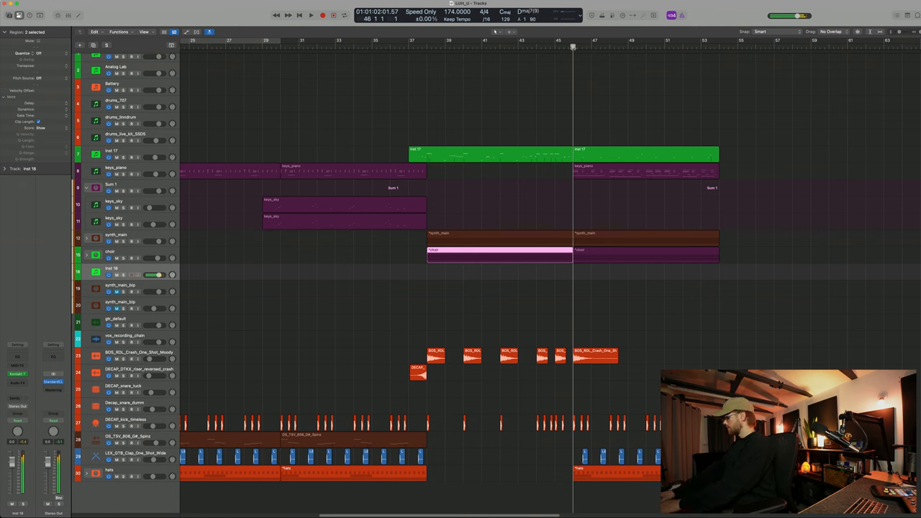
left_click(310, 14)
type("kick_sc")
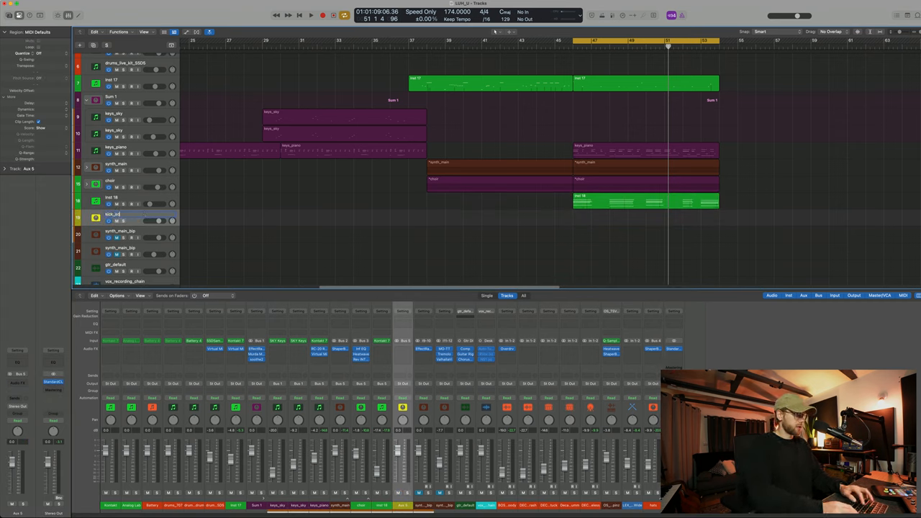
Step: Set Kickstart 2's Side Chain to Audio 3 on Instr_kick_sc, then play from bar 1
double_click(113, 214)
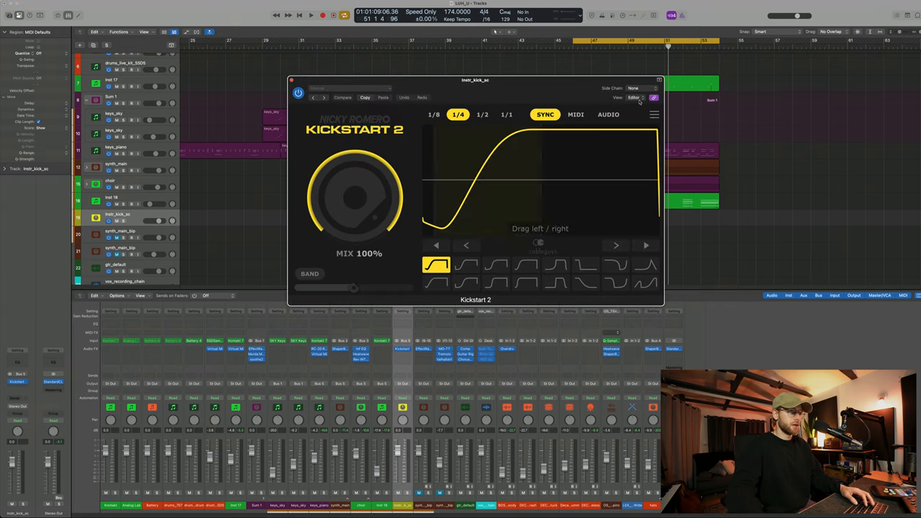
left_click(640, 87)
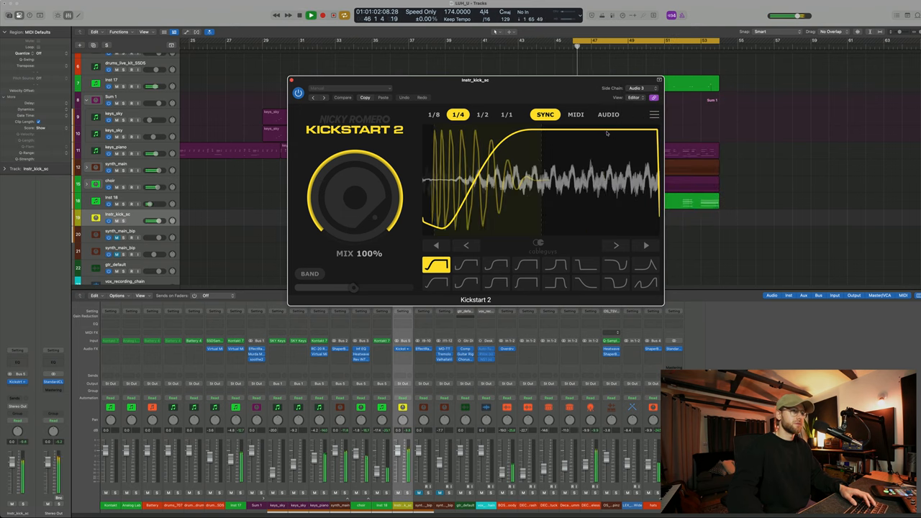
left_click(607, 114)
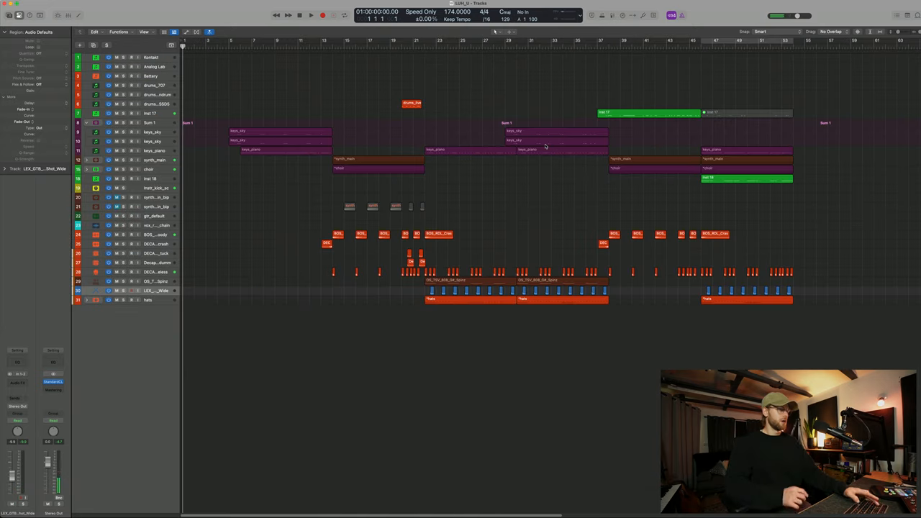
left_click(310, 15)
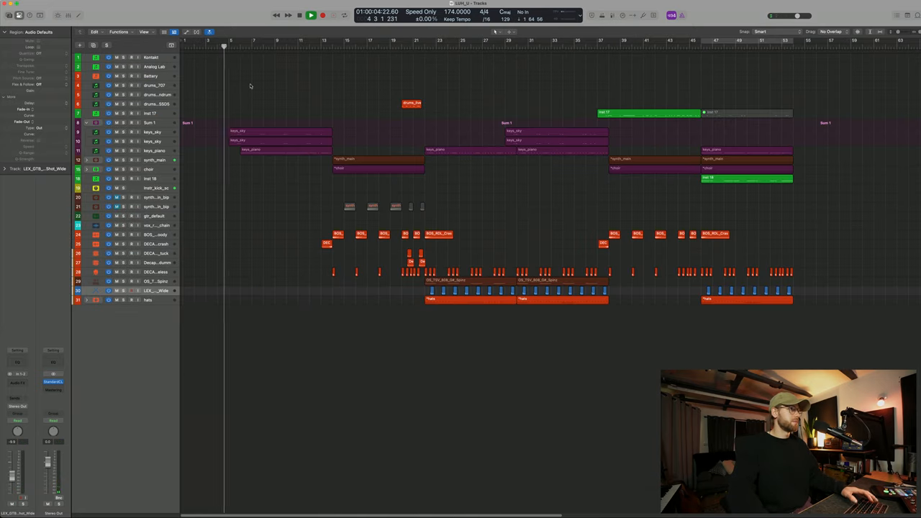